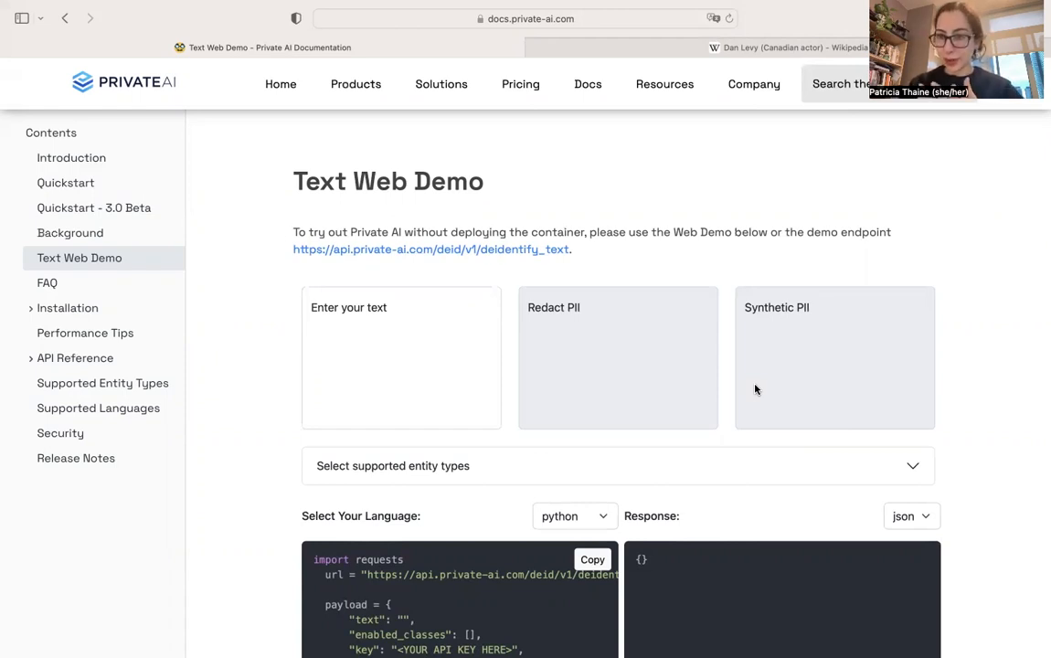
- Select Dan Levy's opening Wikipedia paragraphs and return to the Private AI demo
click(789, 48)
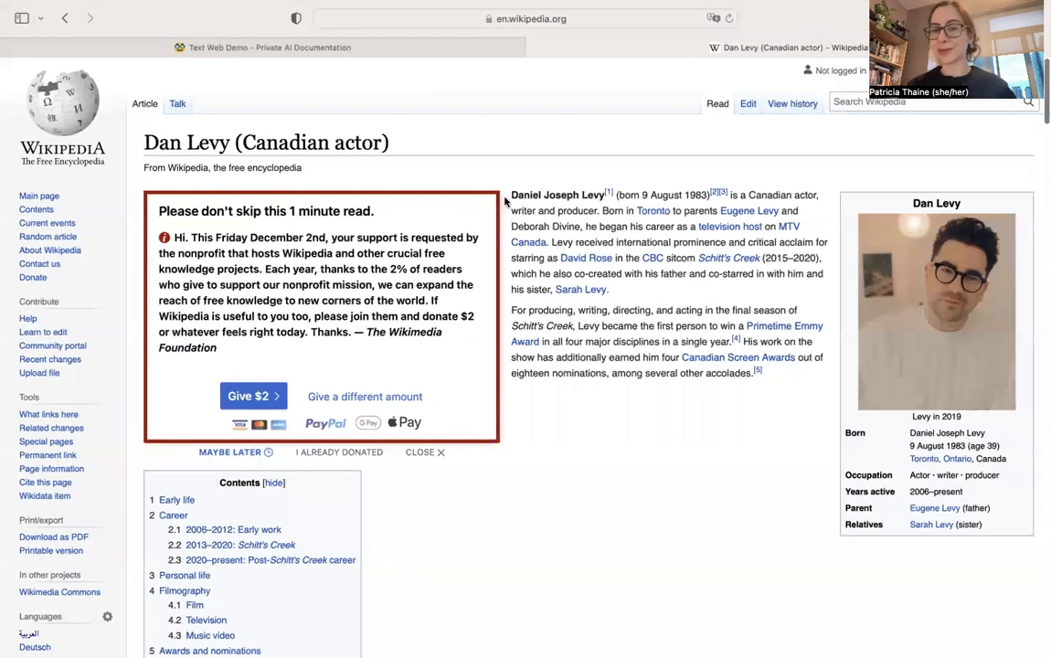
drag(511, 194, 793, 374)
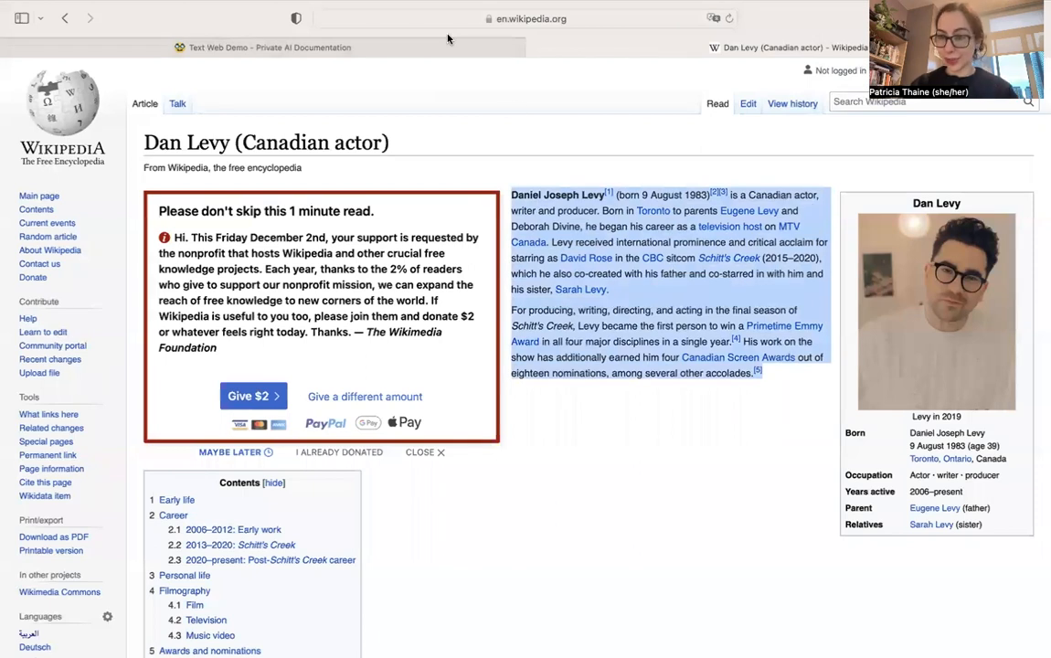
click(267, 47)
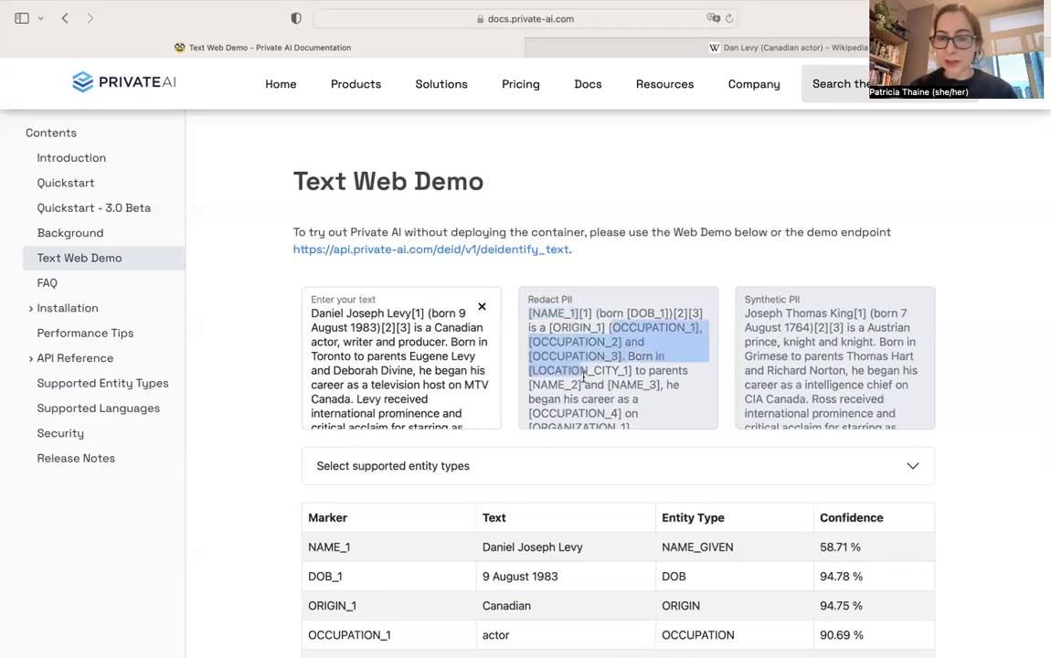
- Review the redacted and synthetic outputs replacing Dan Levy with an invented identity
scroll(down, 3)
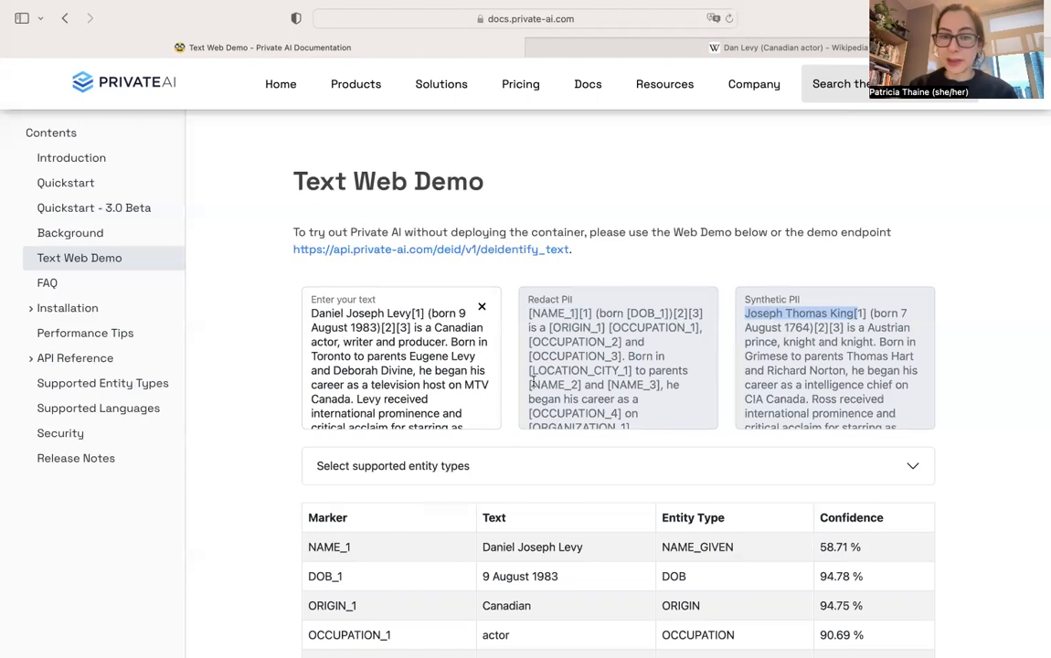
mouse_move(804, 435)
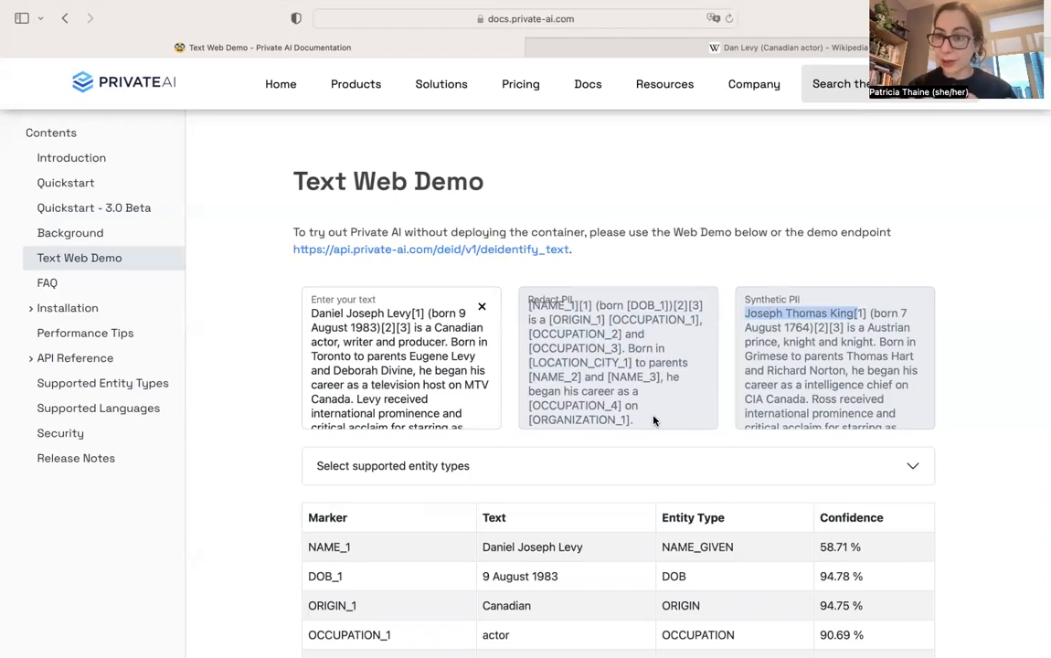
mouse_move(823, 393)
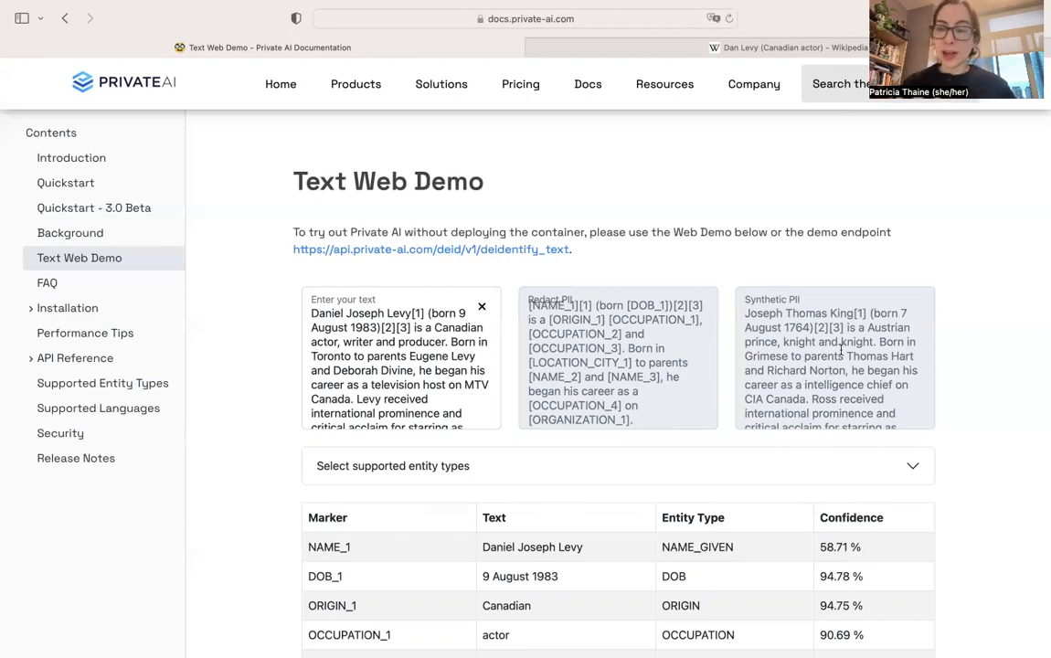
mouse_move(621, 295)
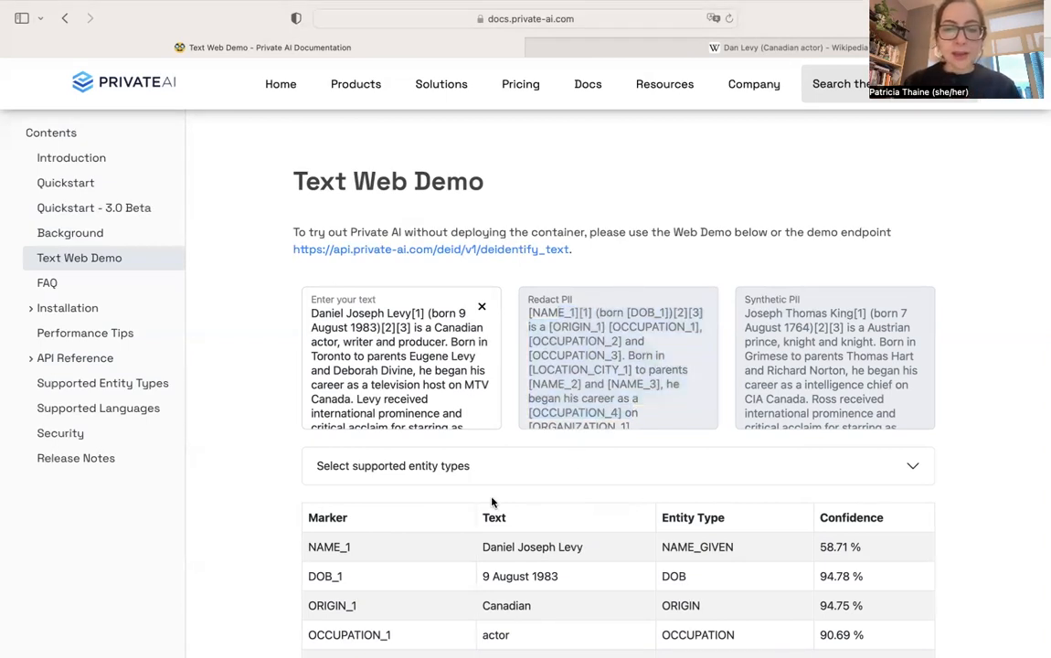
scroll(down, 3)
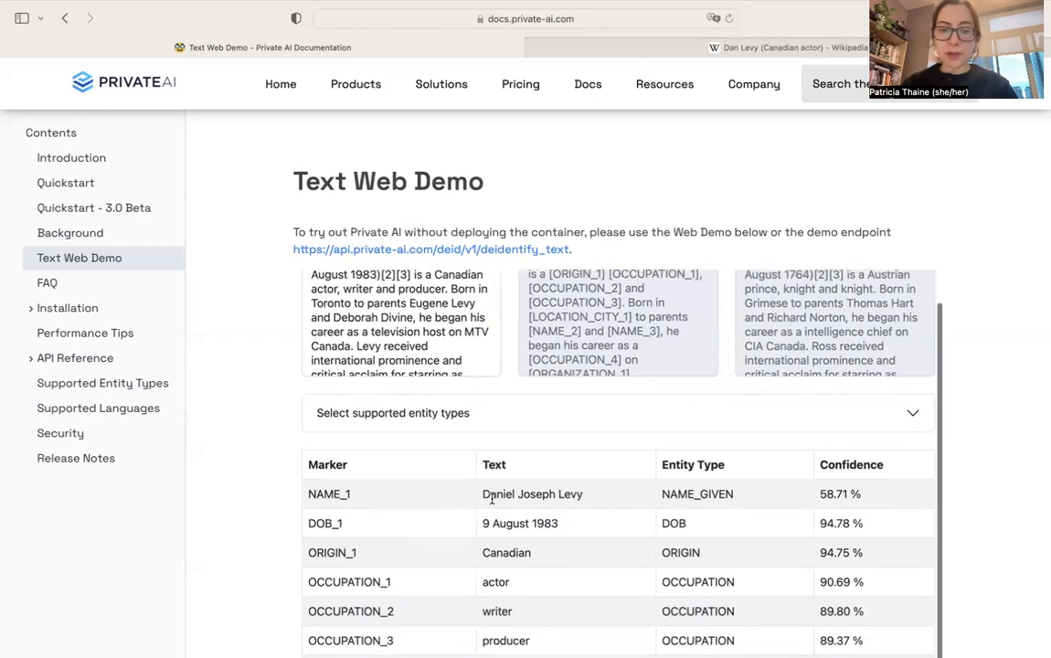
scroll(down, 3)
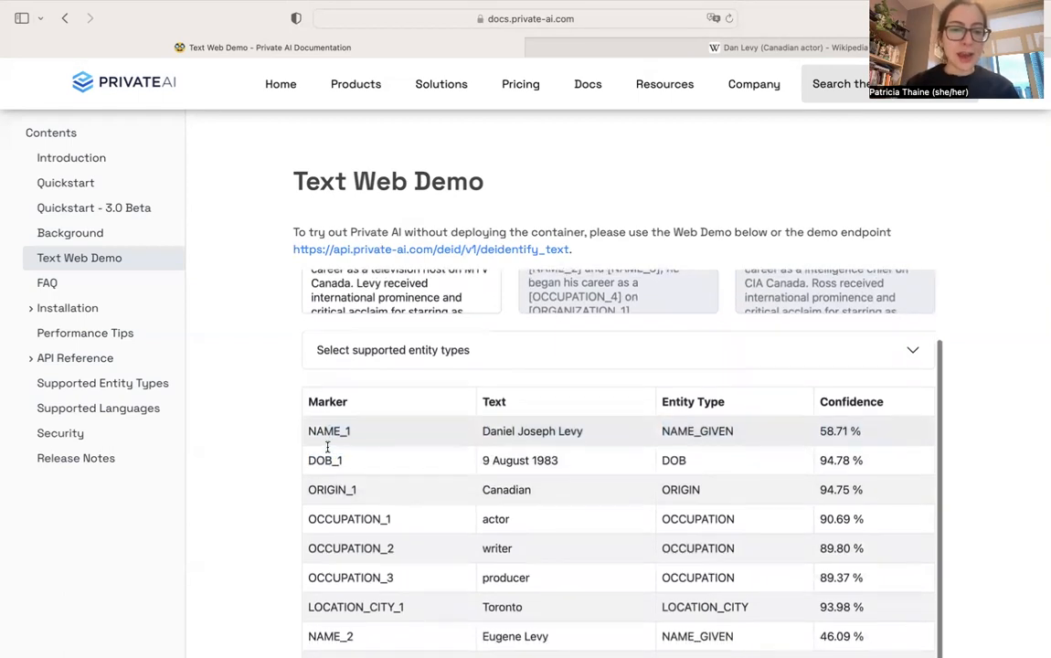
scroll(down, 3)
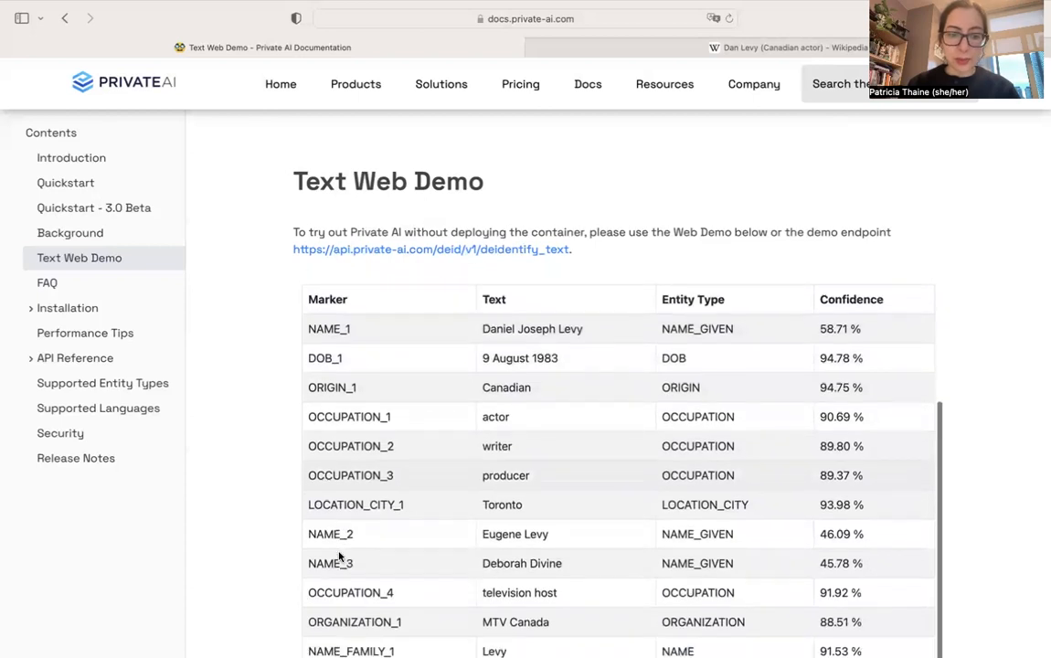
scroll(down, 3)
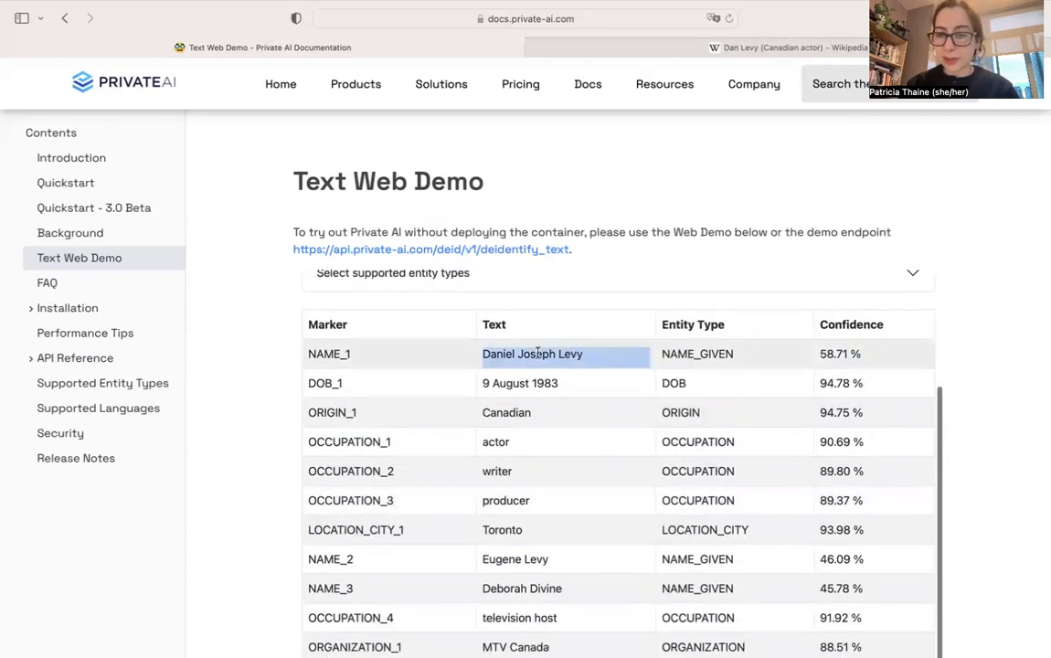
click(839, 354)
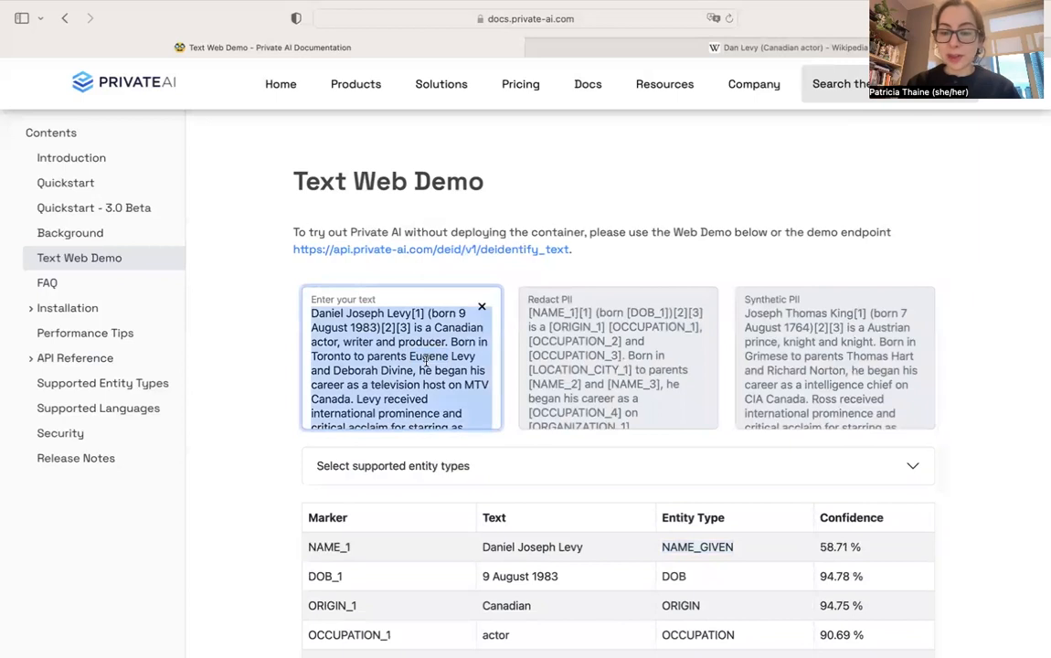
- Focus the biography input box to clear its text
click(482, 307)
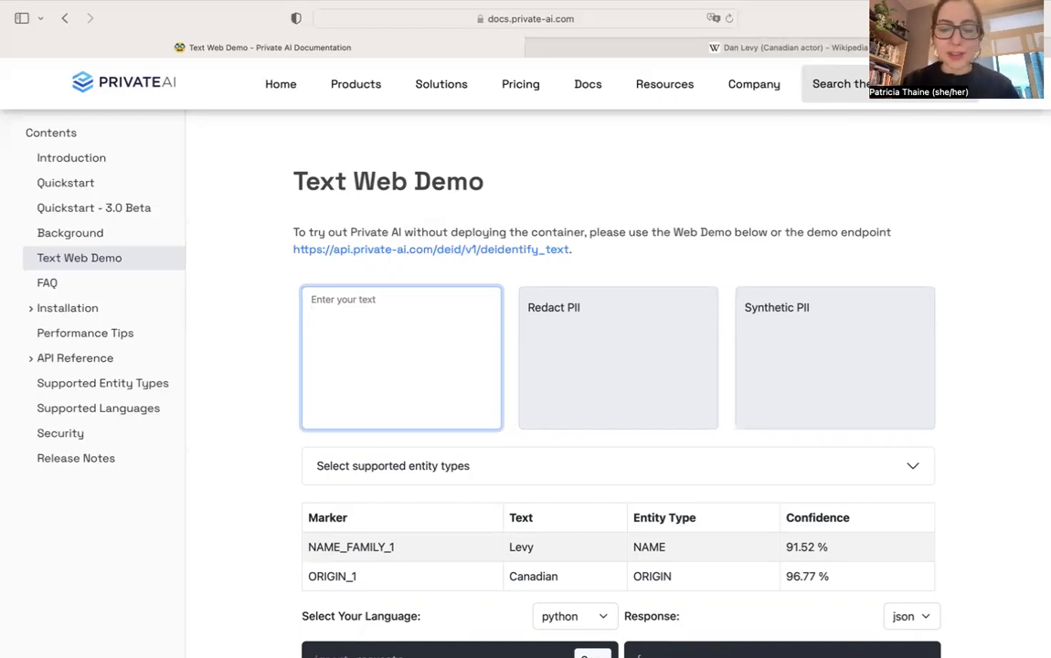
- Write a messy note about kidney surgery and purchasing a product to feel better
text(Yeah just recovered fr)
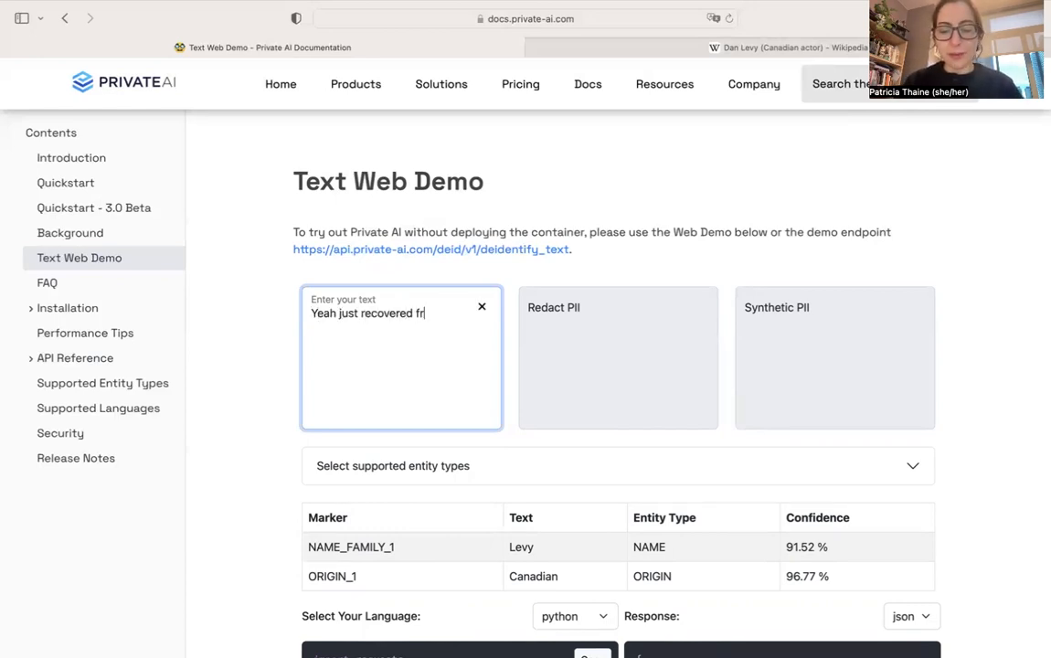
text(om kidney stone surgery then)
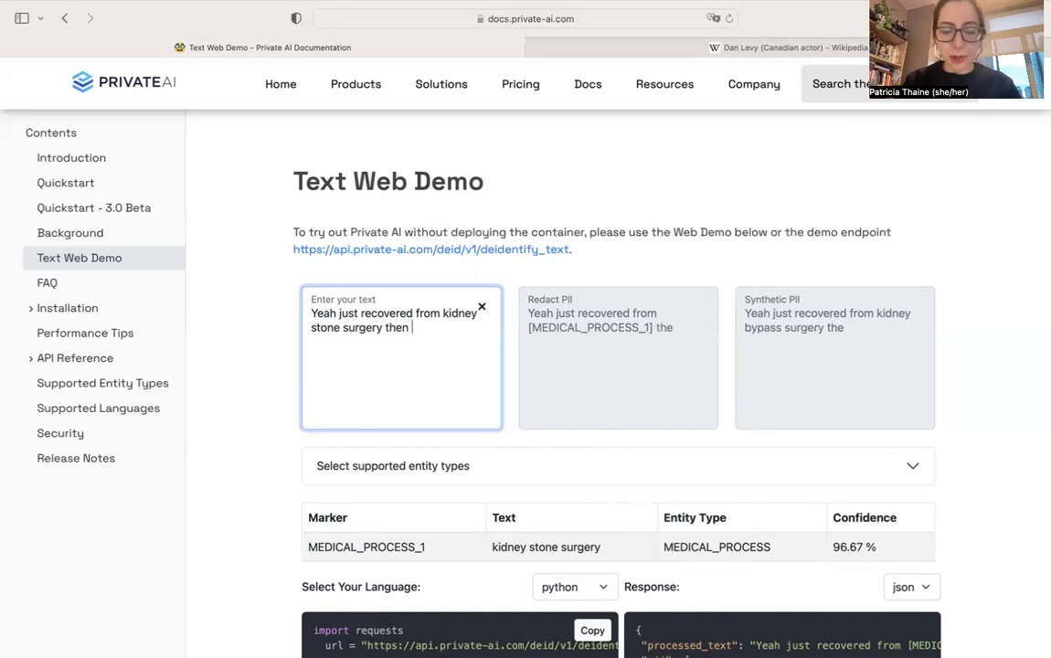
text(purchased this product to make mysel)
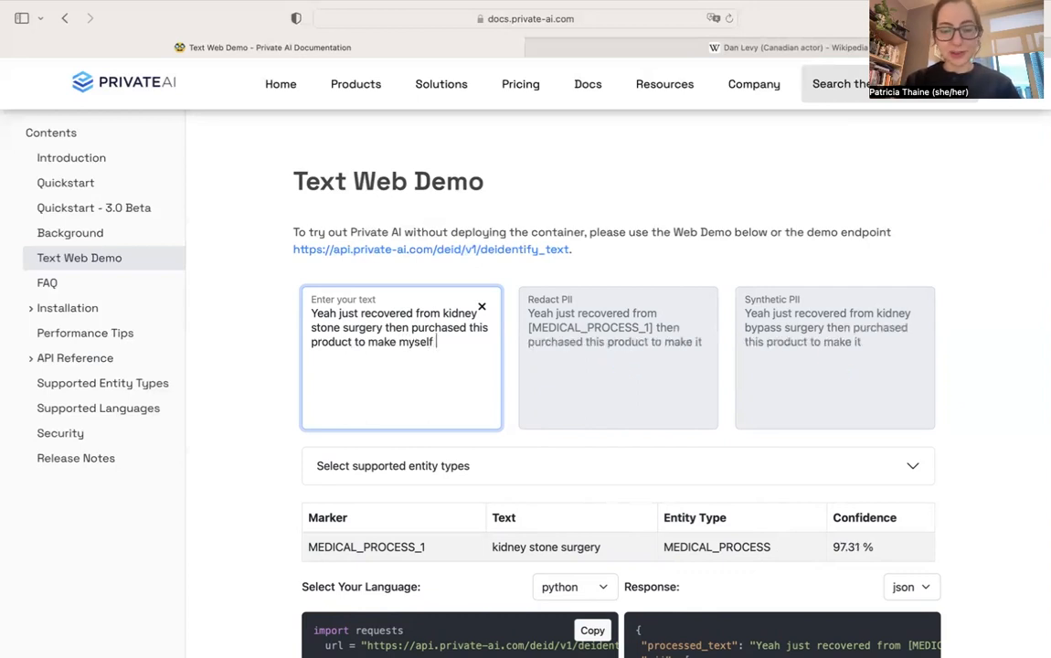
text(feel better. Used credit car)
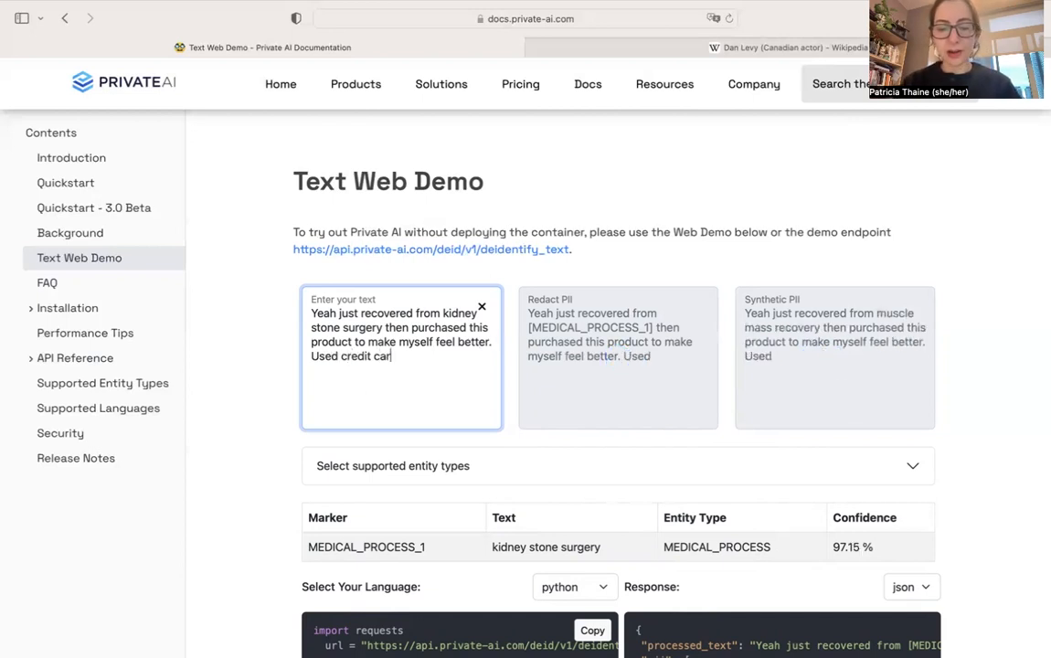
text(number 7643782642354)
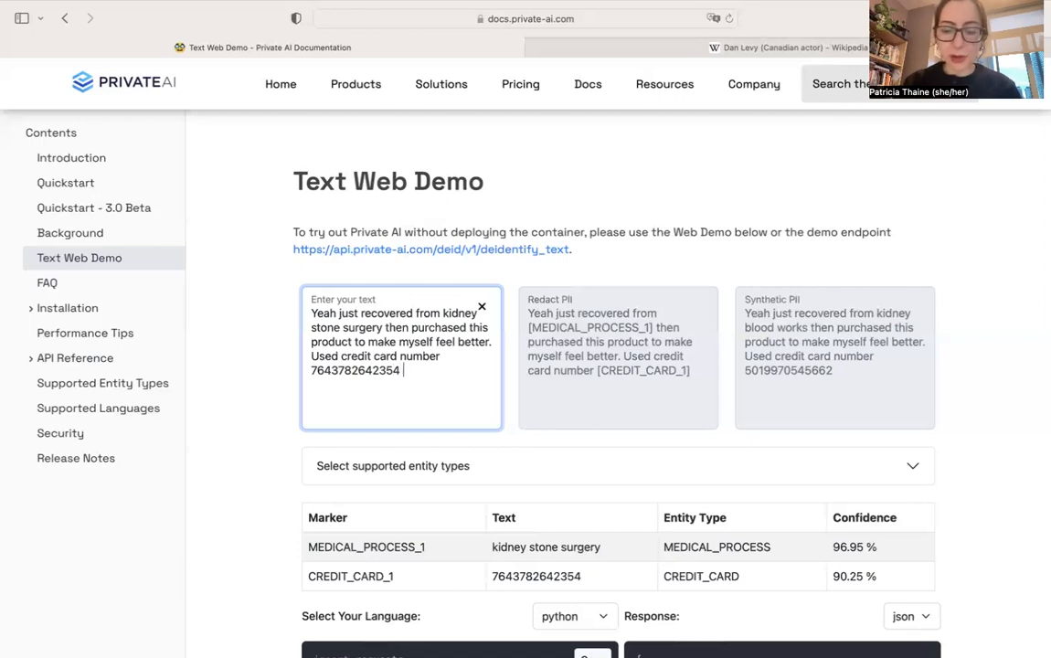
text(oops)
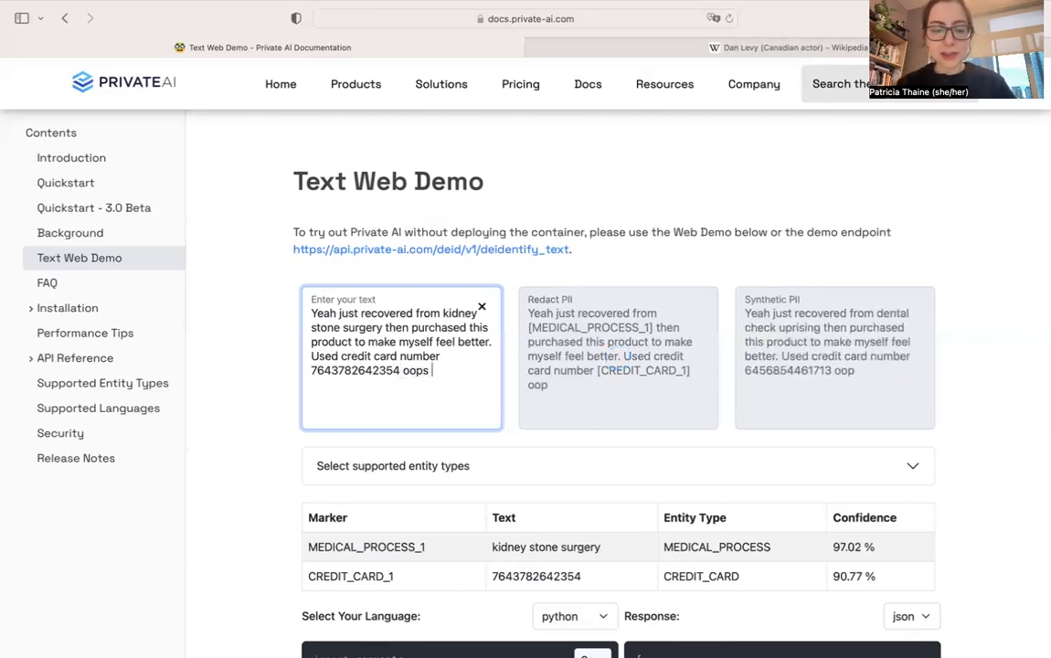
text(sorry I meant that as 74364 the name o)
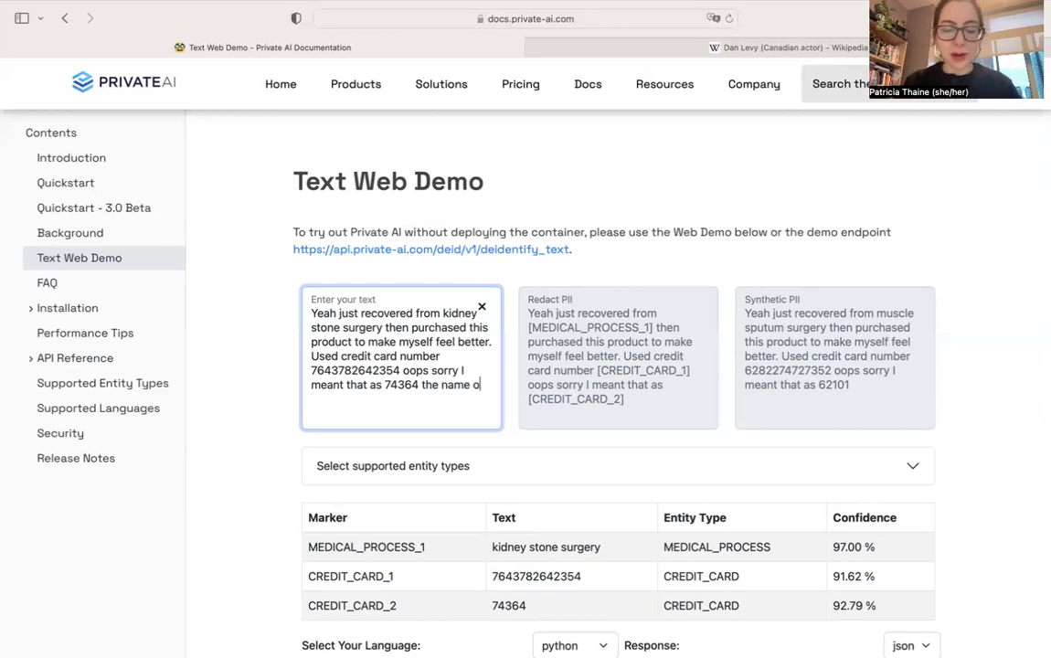
- Add the cardholder name P-E-T-R-I spelled phonetically: P as in Paloma, E as in Eerie
text(n the credit card is P-E-T-R-I)
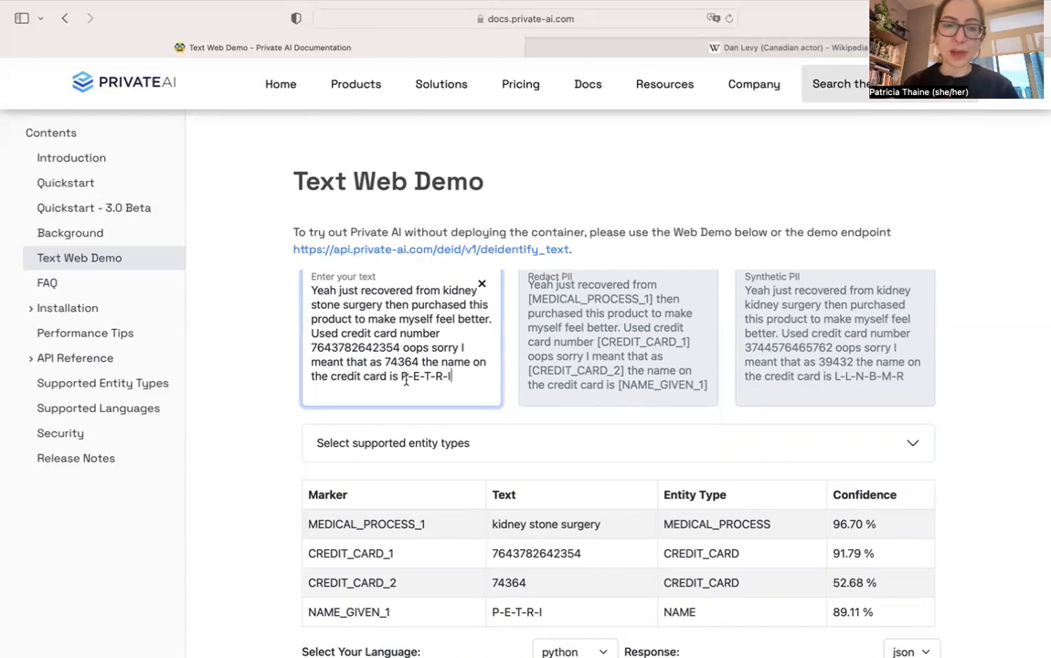
drag(400, 376, 450, 377)
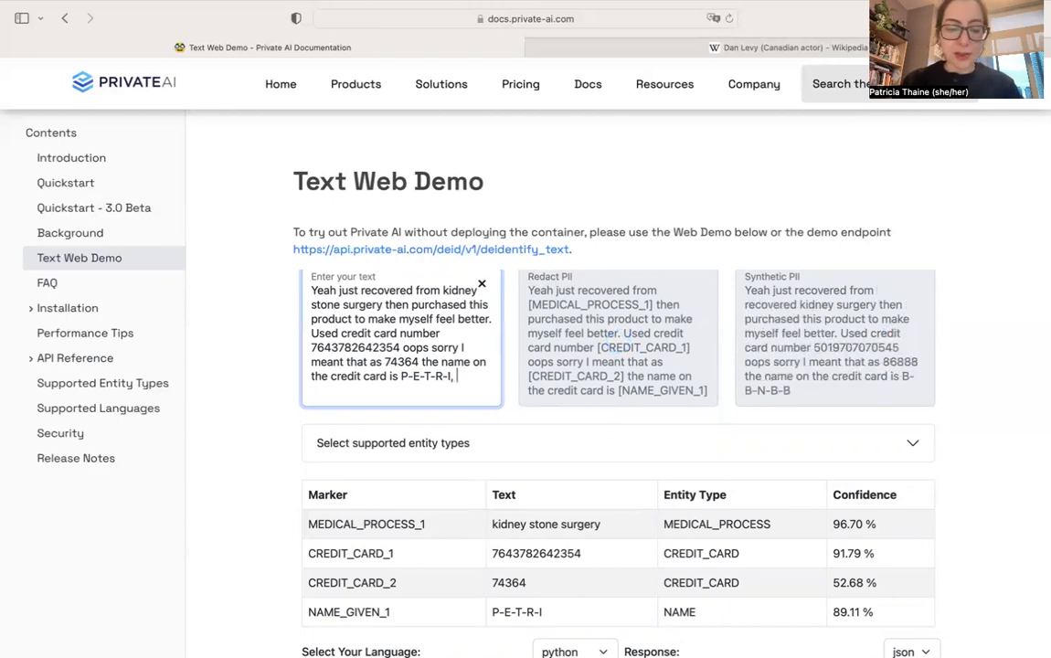
text(that is P as in)
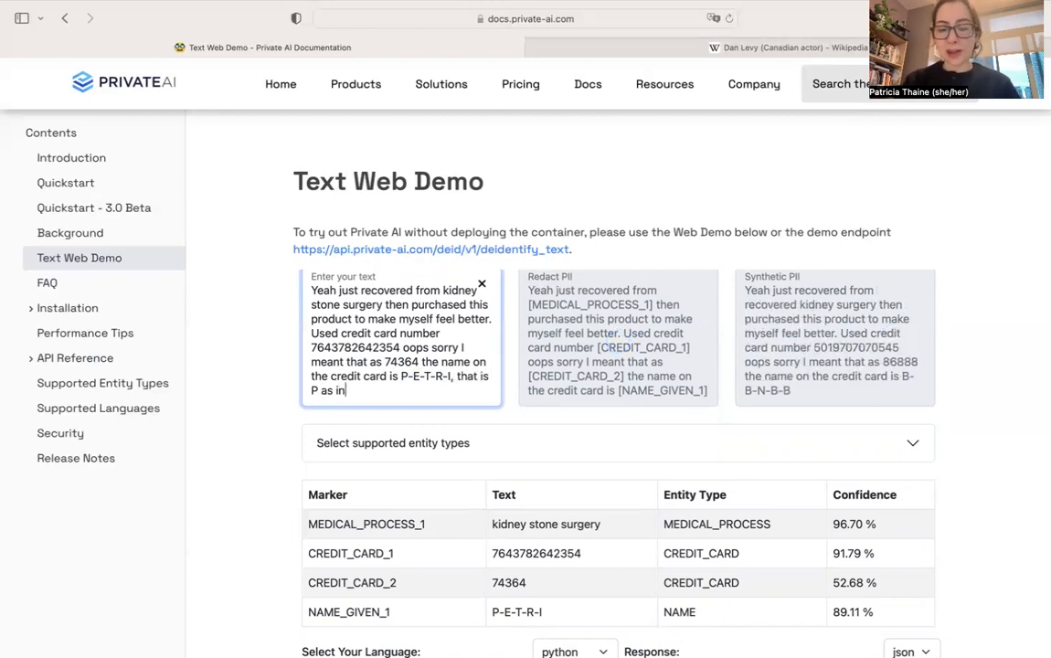
text(aloma)
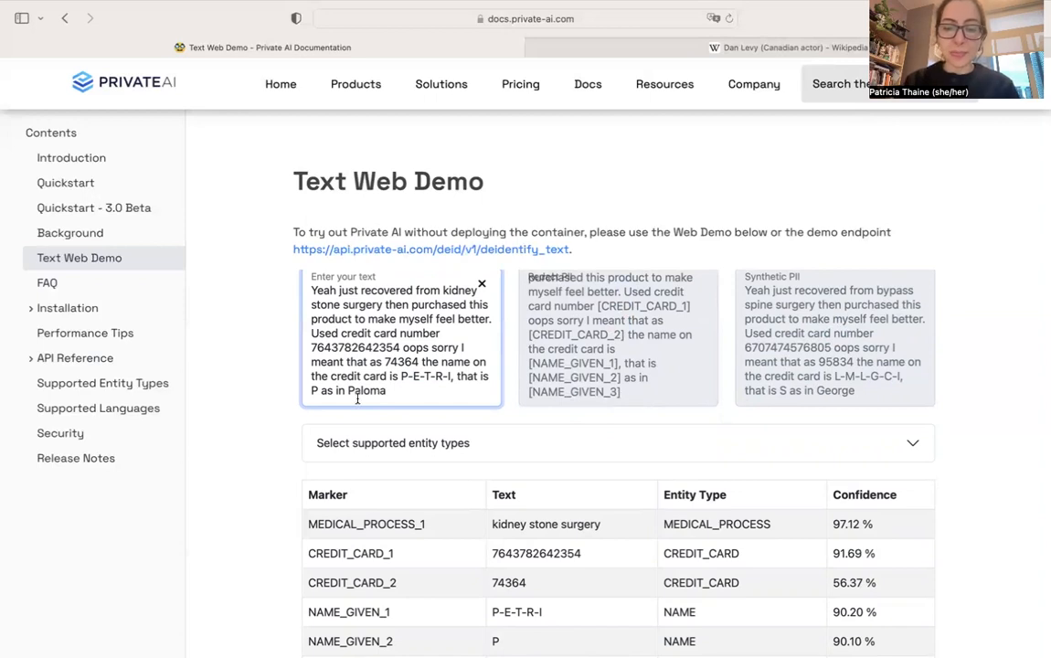
text(, E as in Eerie)
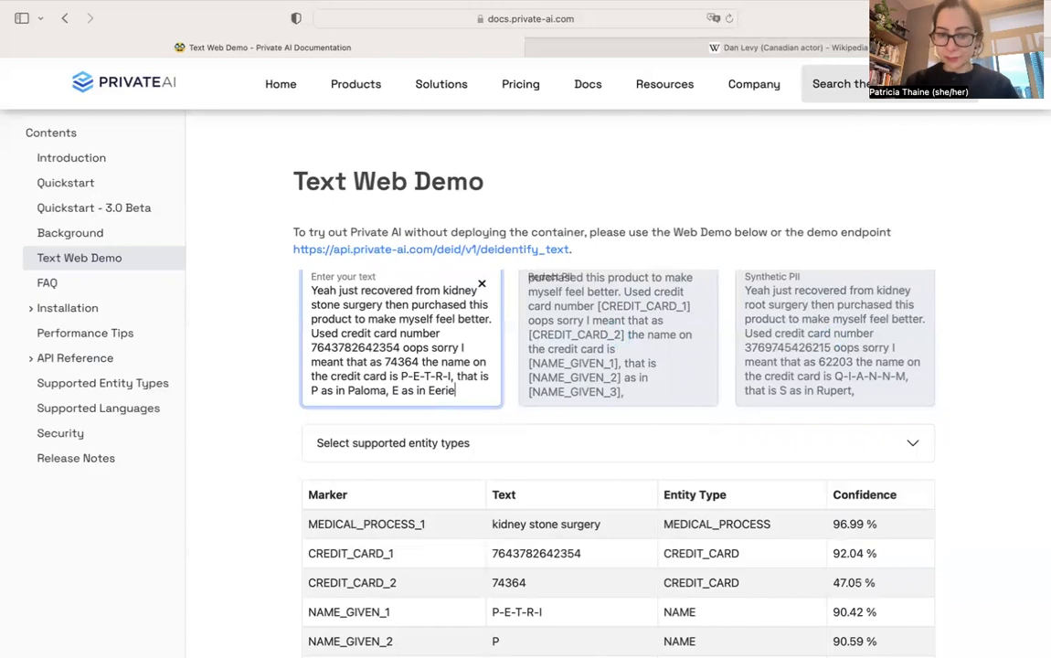
- Review the redacted given names, then switch to the Dan Levy Wikipedia article
scroll(down, 3)
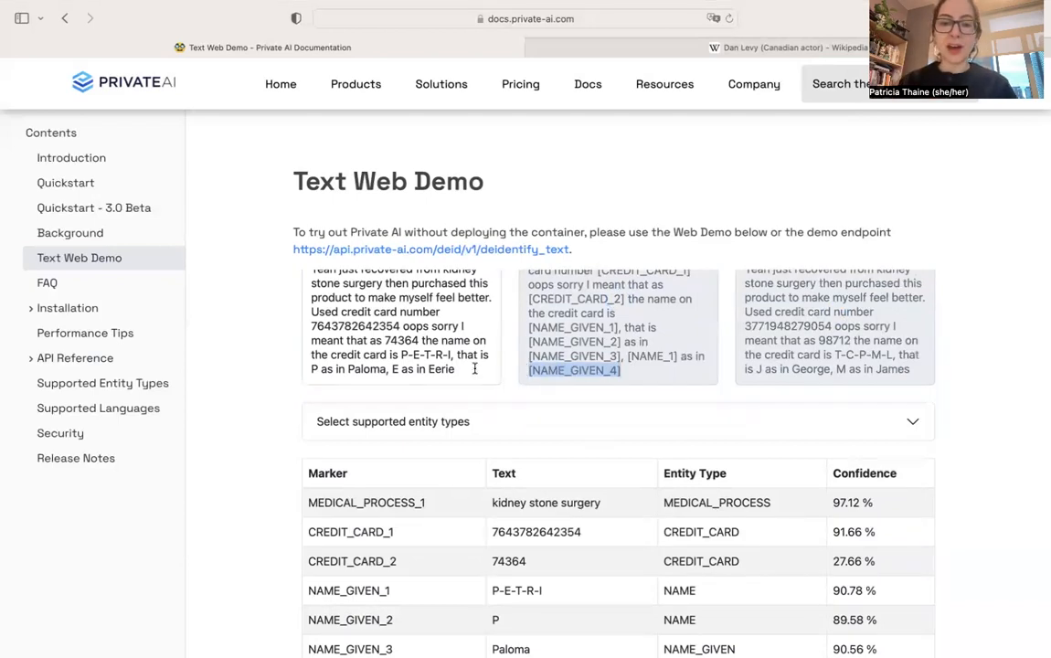
click(411, 319)
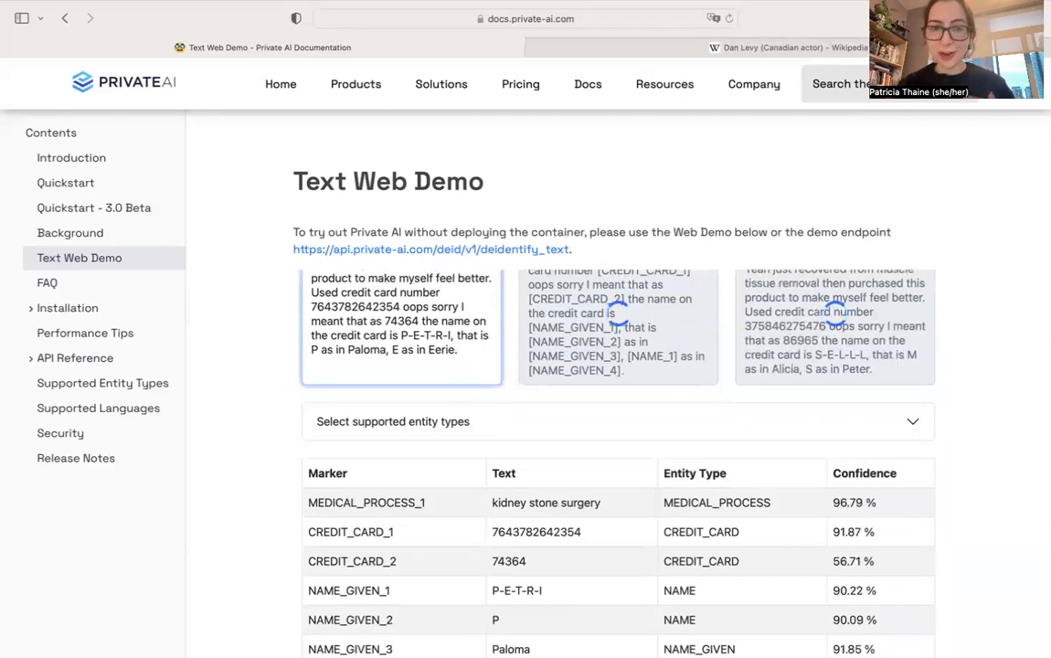
click(785, 48)
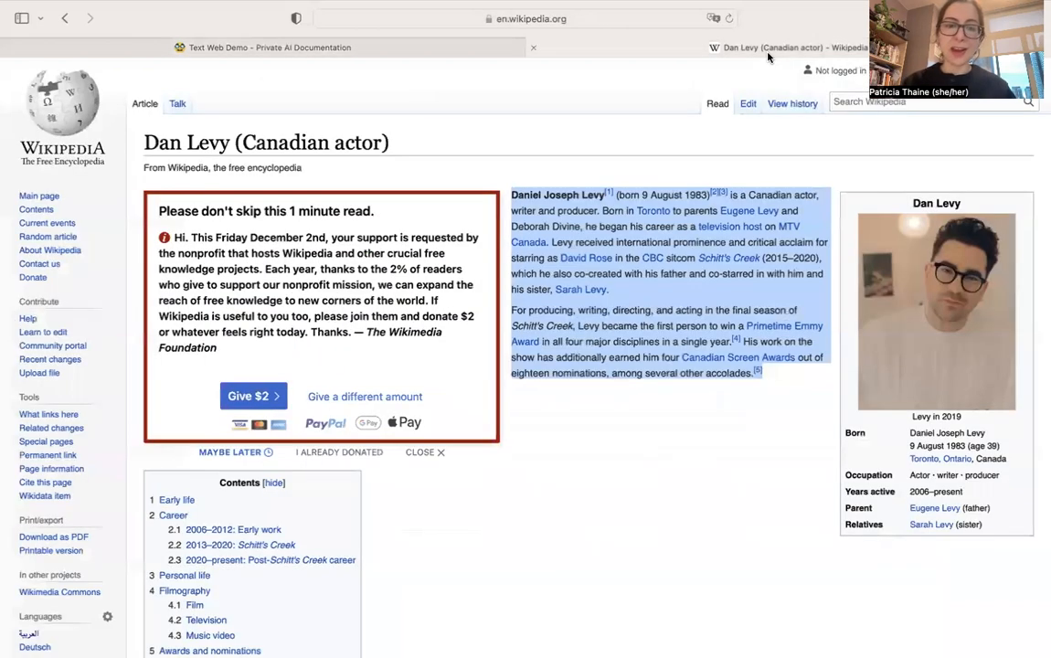
- Scroll the Wikipedia page toward the Korean-language article link
scroll(down, 3)
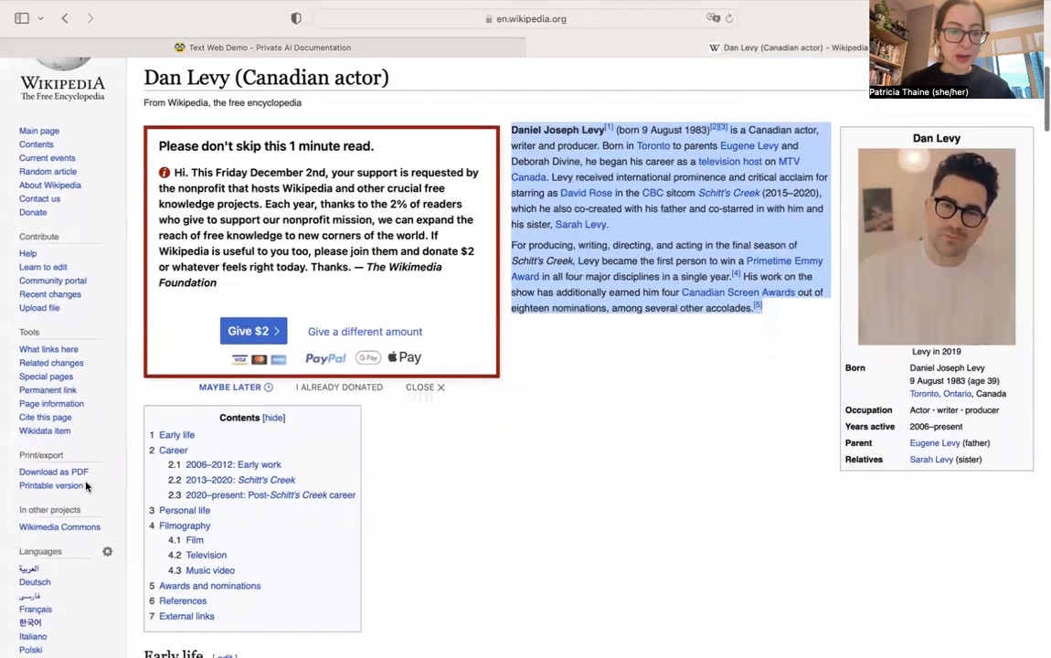
scroll(down, 3)
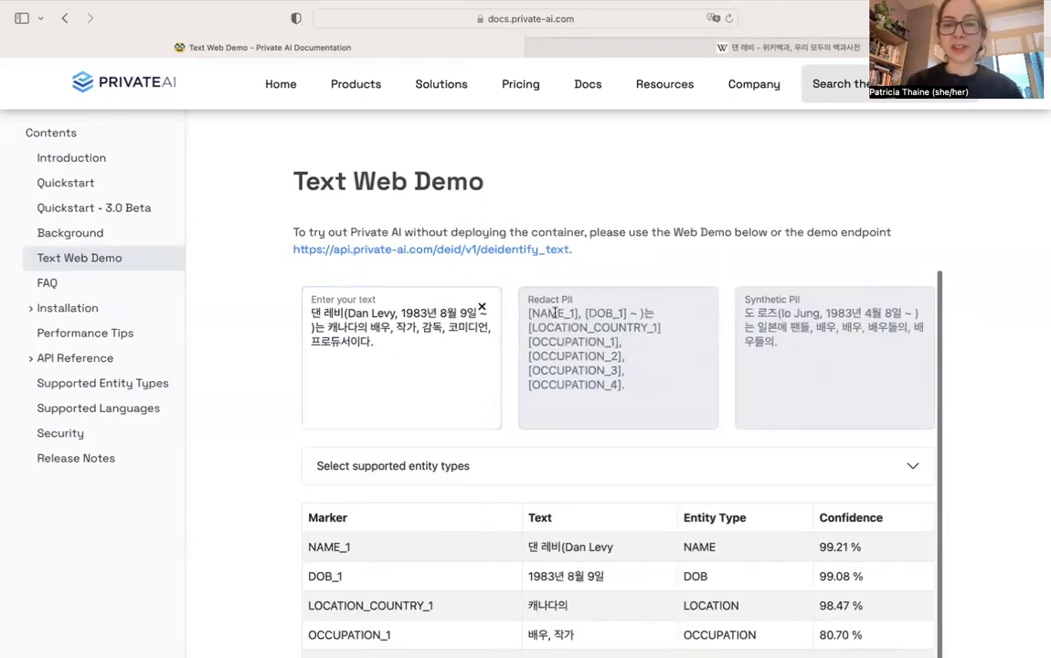
- Inspect an occupation placeholder in the Korean redaction, then go to Supported Languages
double_click(592, 327)
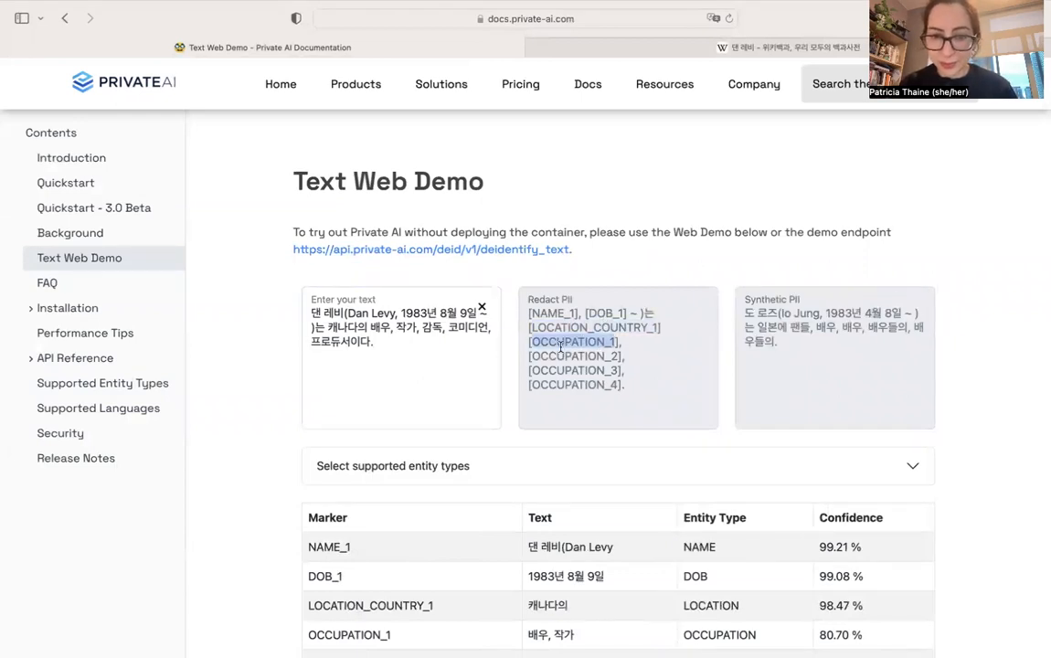
scroll(down, 3)
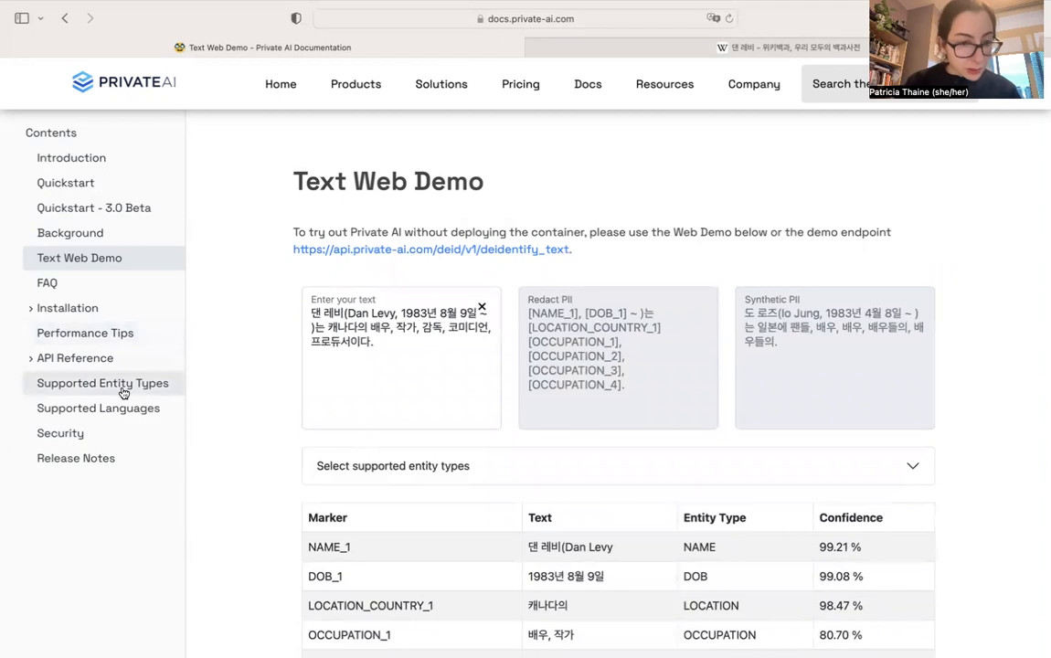
click(98, 408)
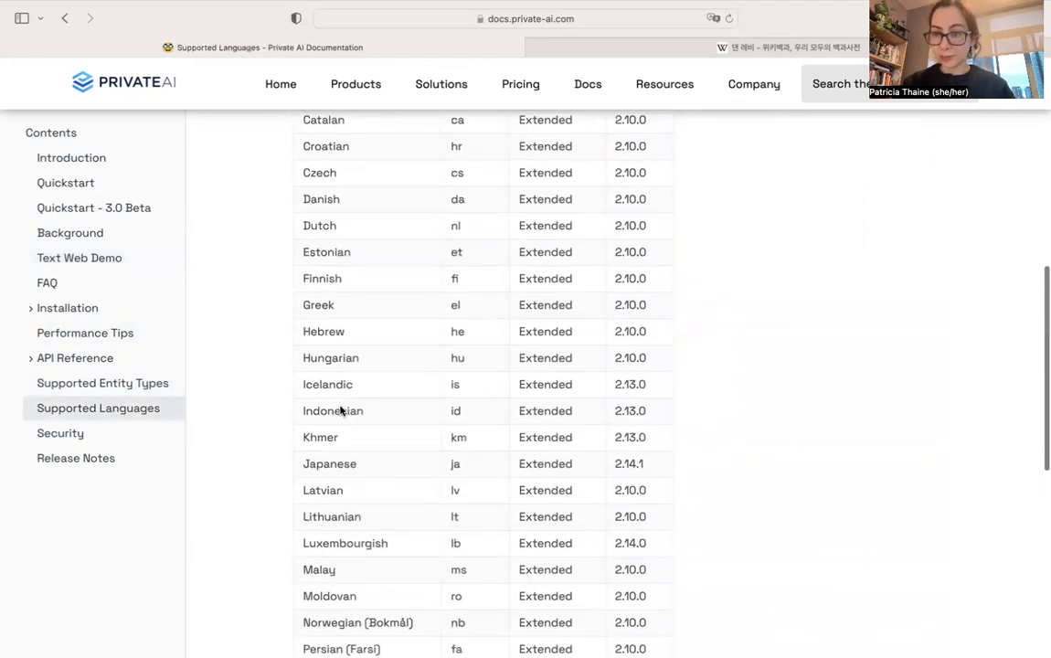
- Browse the languages table and return to the Text Web Demo page
scroll(down, 3)
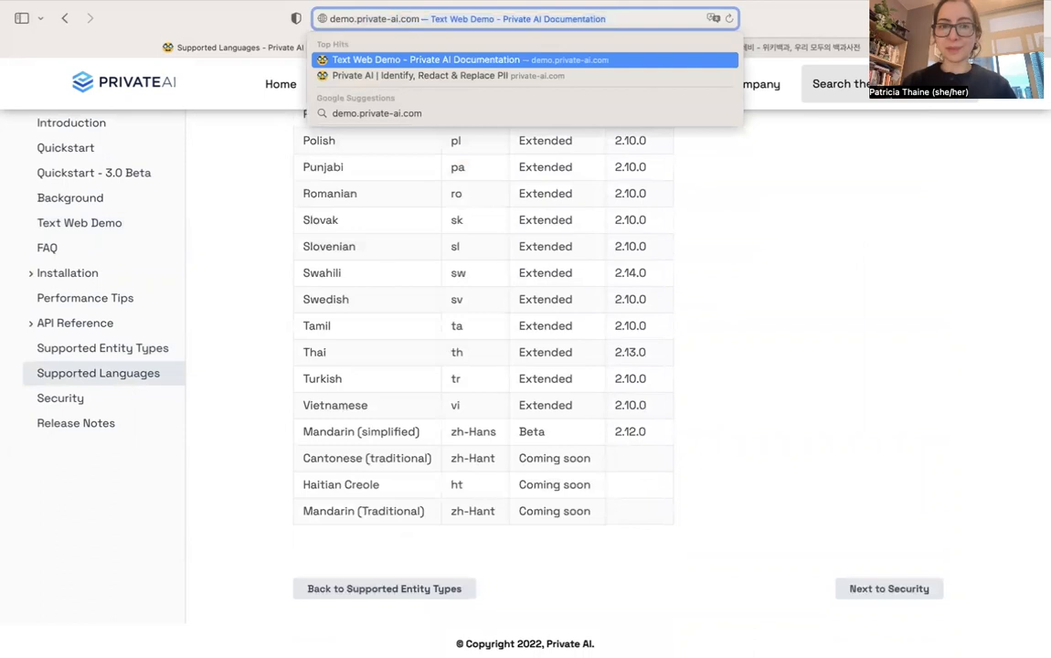
click(424, 59)
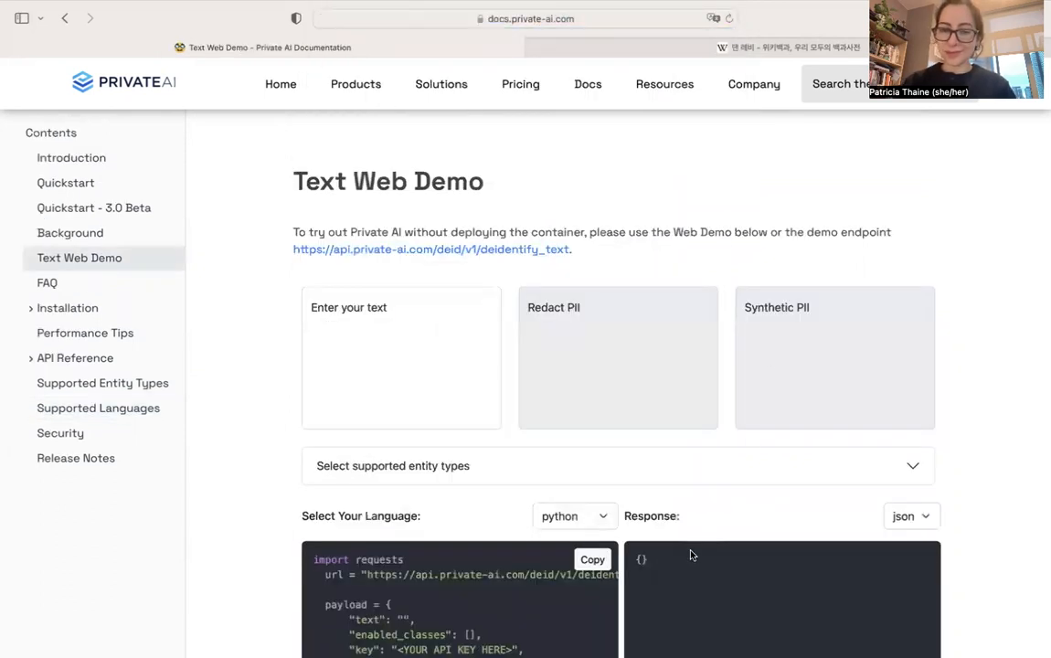